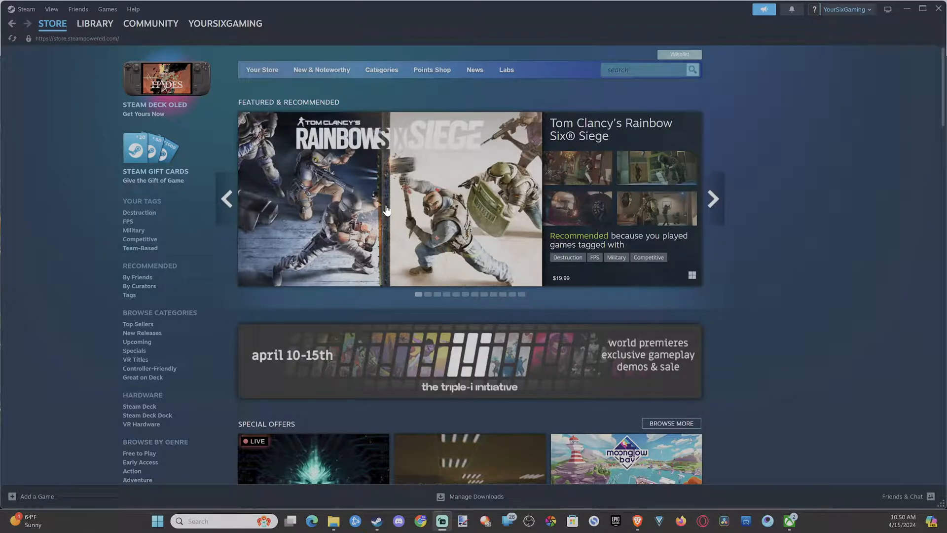
{"action": "mouse_move", "coordinate": [470, 211]}
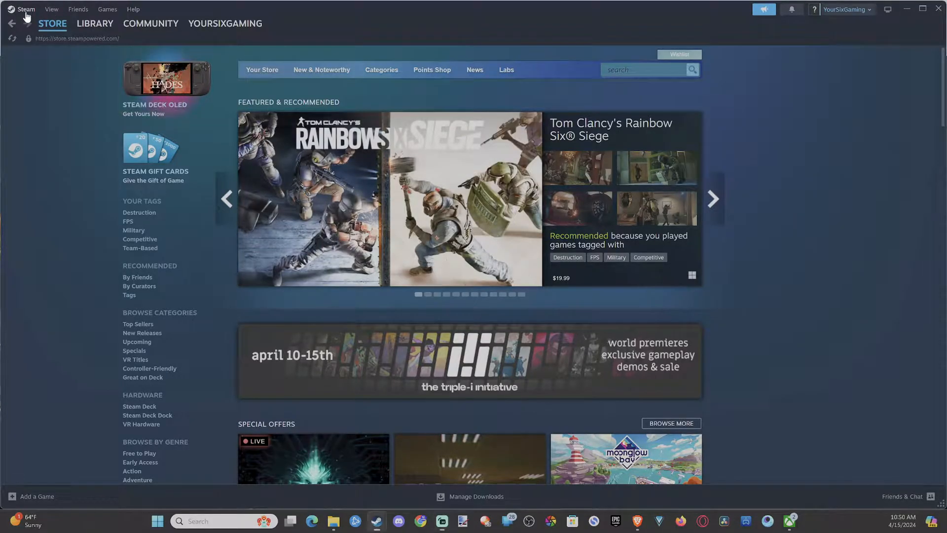
Step: Reach the Account section of Steam Settings from the Steam menu
{"action": "left_click", "coordinate": [26, 9]}
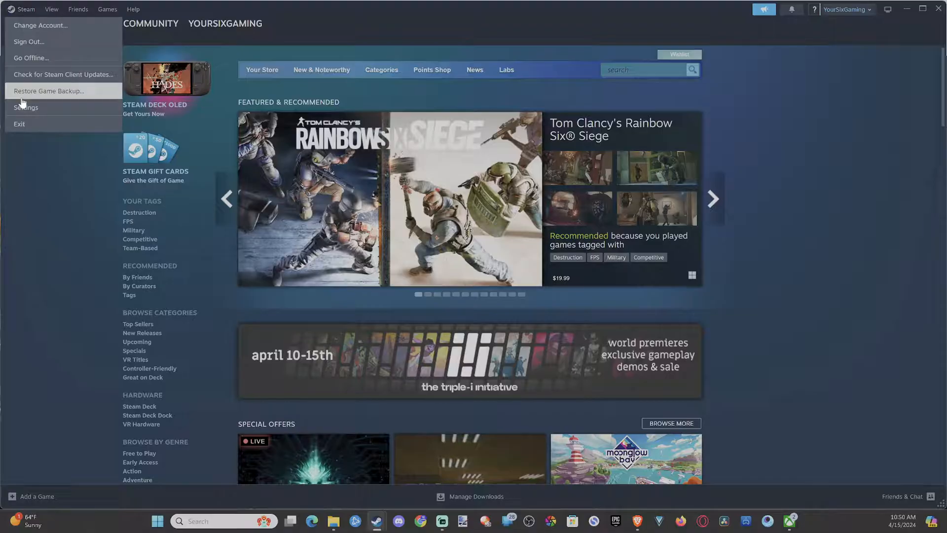
{"action": "left_click", "coordinate": [25, 107]}
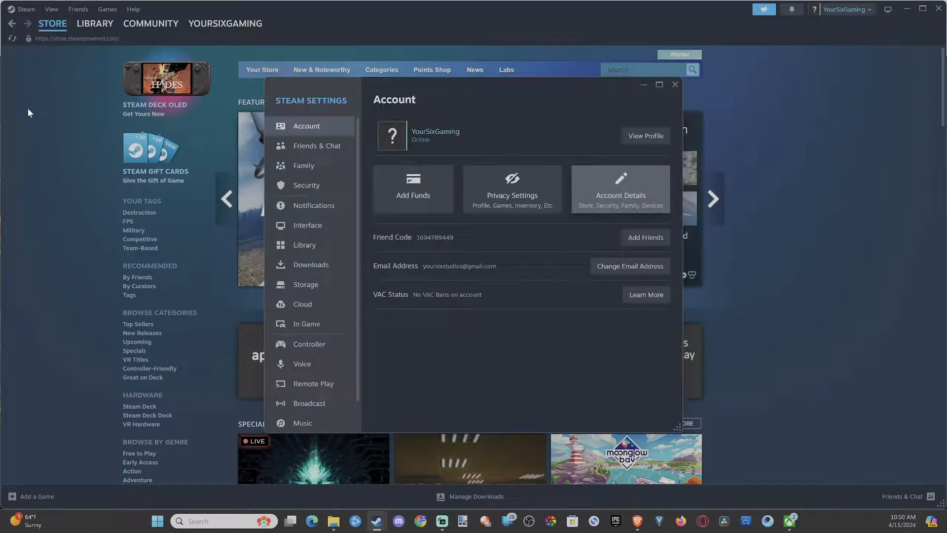
{"action": "mouse_move", "coordinate": [308, 128]}
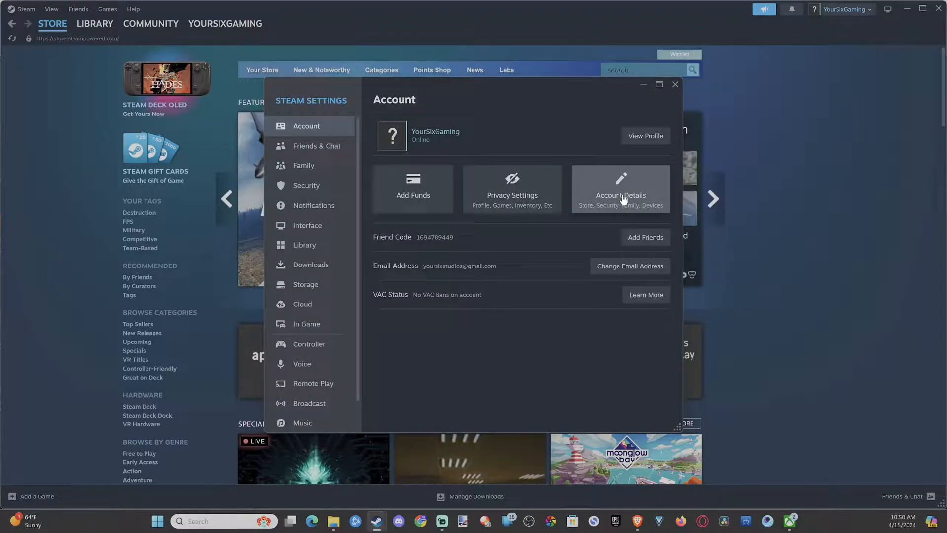
Step: View the full Account Details page with wallet balance, contact info and security
{"action": "left_click", "coordinate": [619, 189]}
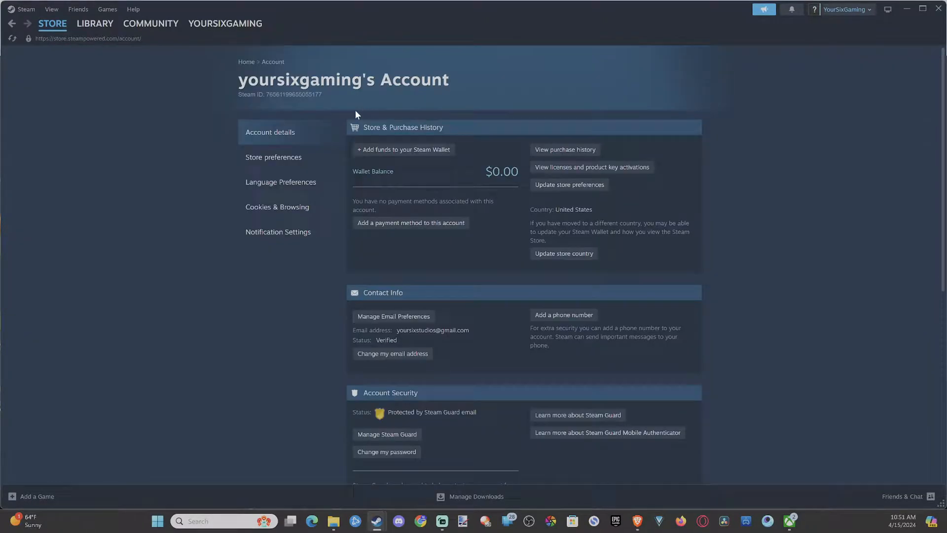
{"action": "mouse_move", "coordinate": [411, 168]}
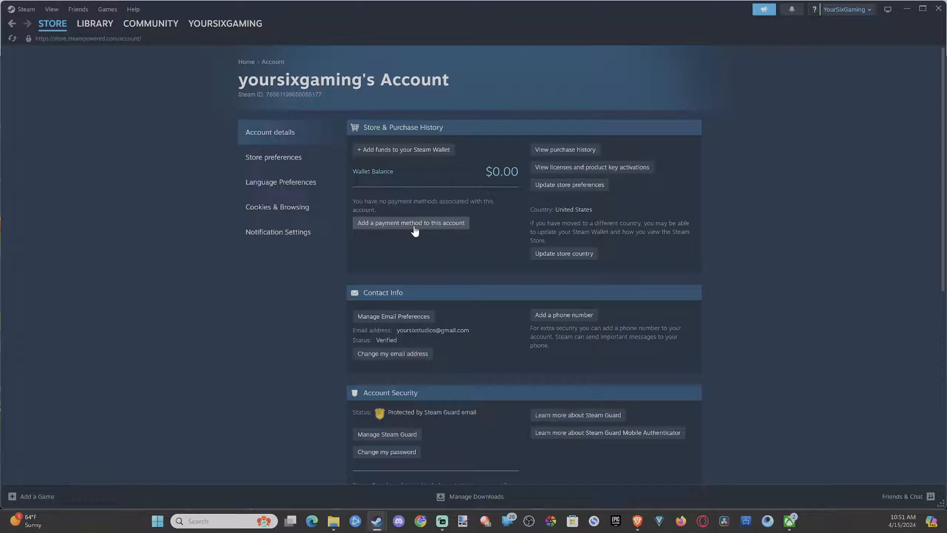
{"action": "left_click", "coordinate": [410, 222]}
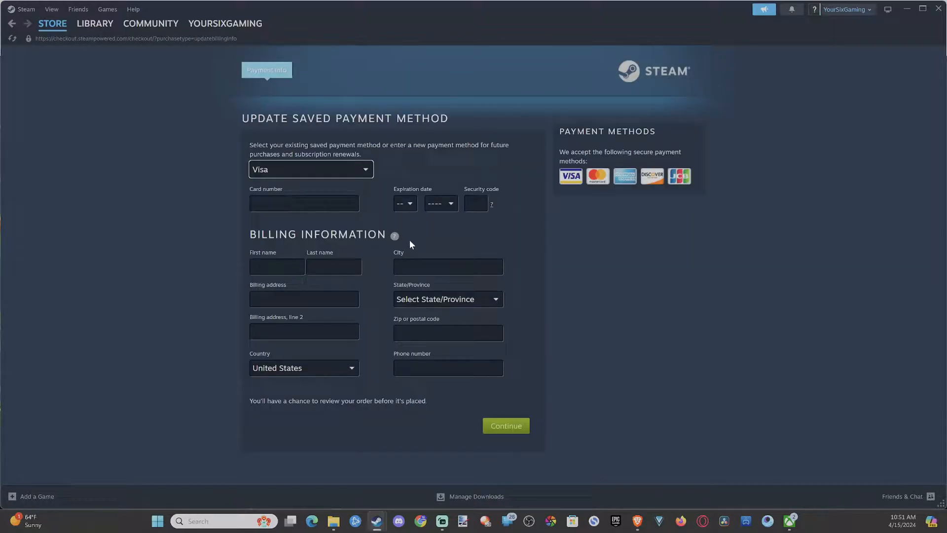
{"action": "left_click", "coordinate": [310, 169]}
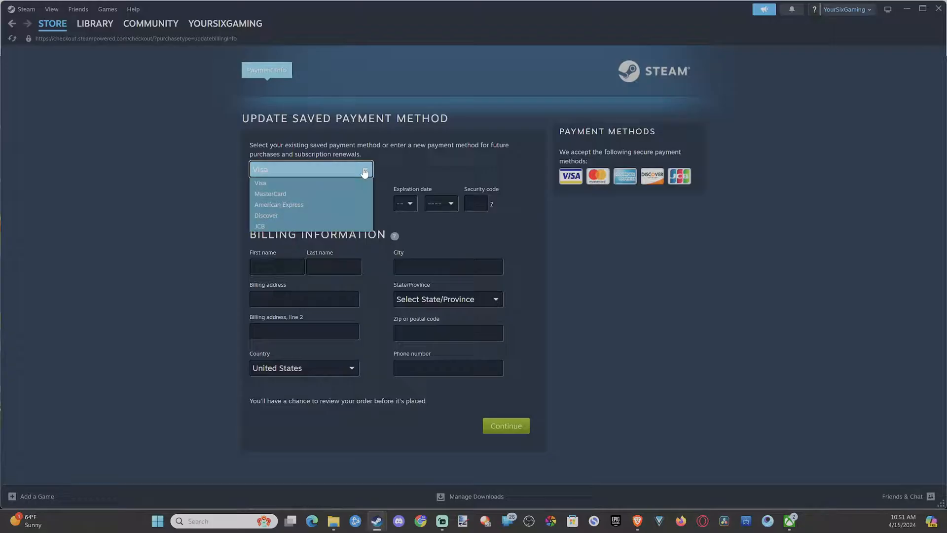
{"action": "mouse_move", "coordinate": [347, 216]}
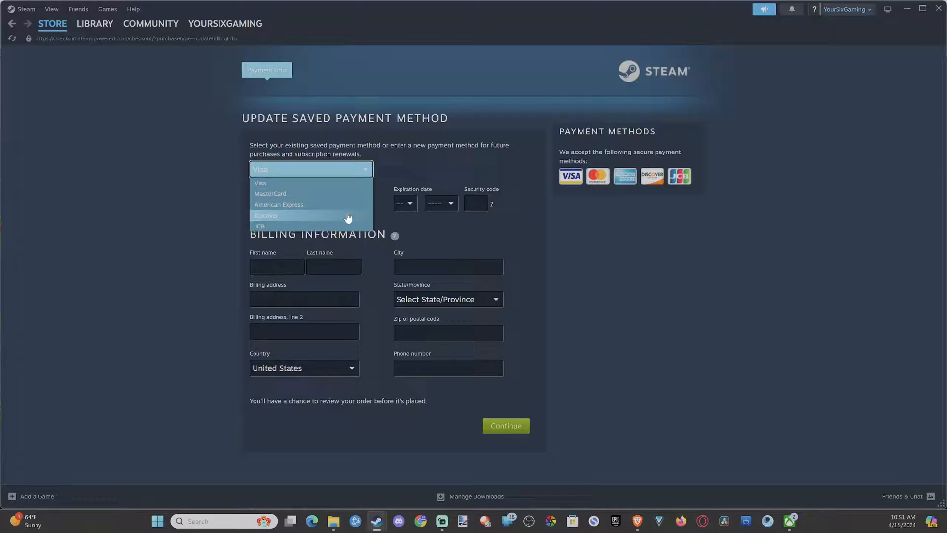
{"action": "mouse_move", "coordinate": [335, 227]}
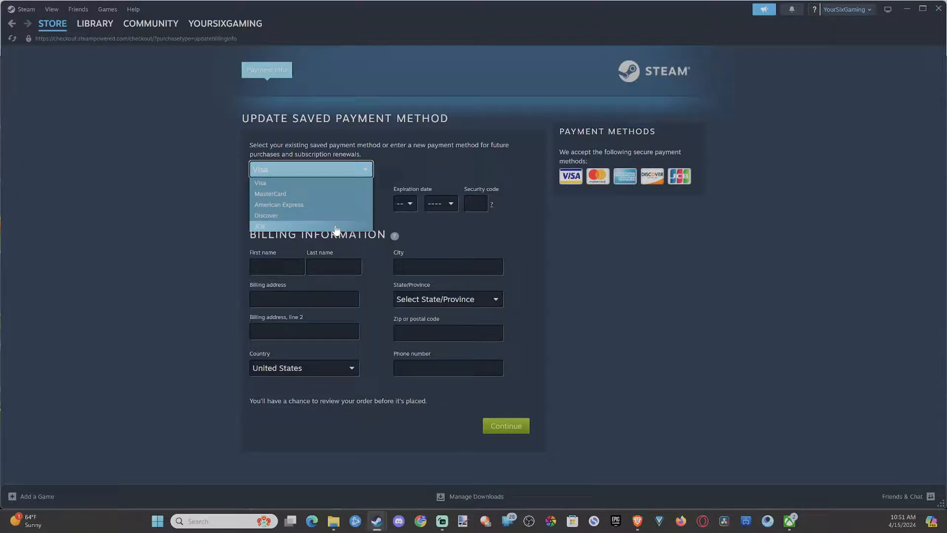
{"action": "left_click", "coordinate": [261, 182]}
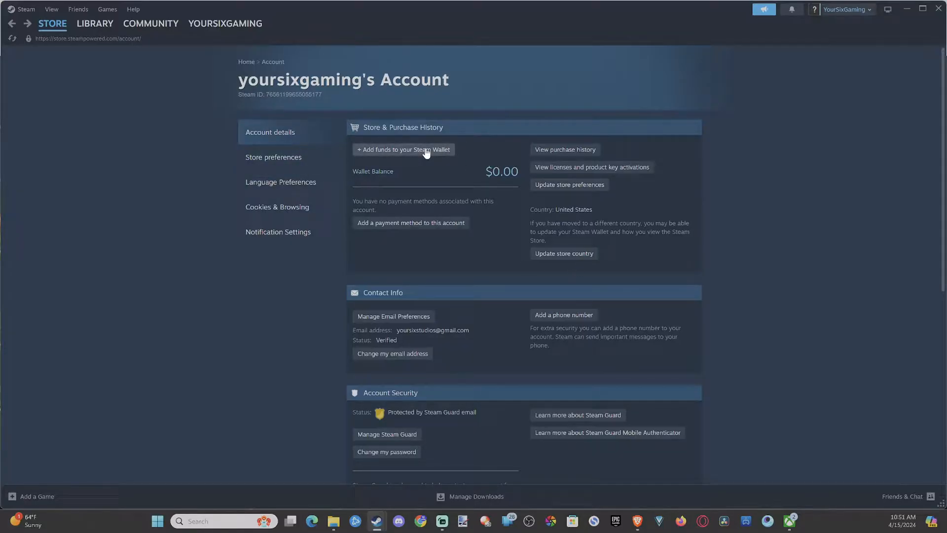
Step: Start a $5.00 Steam Wallet top-up, then back out of checkout to the account page
{"action": "left_click", "coordinate": [403, 149]}
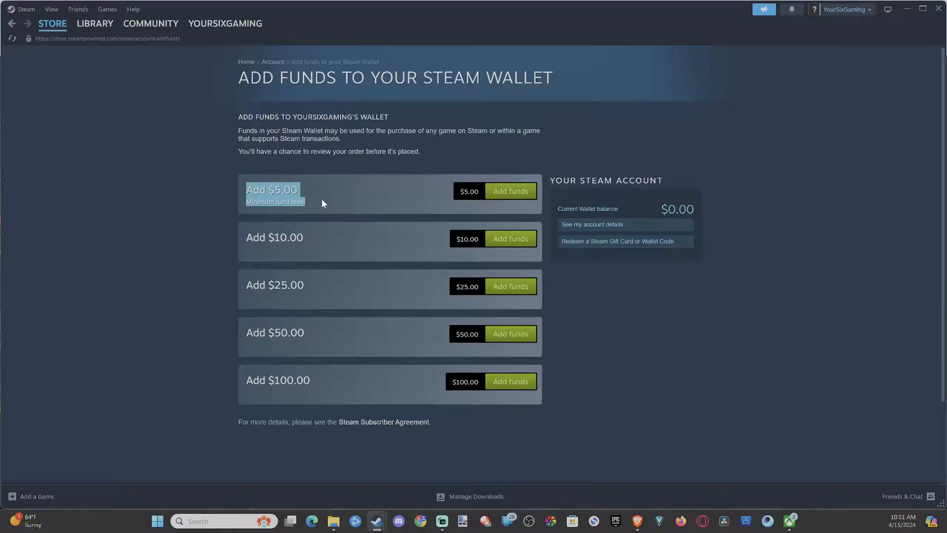
{"action": "mouse_move", "coordinate": [336, 201]}
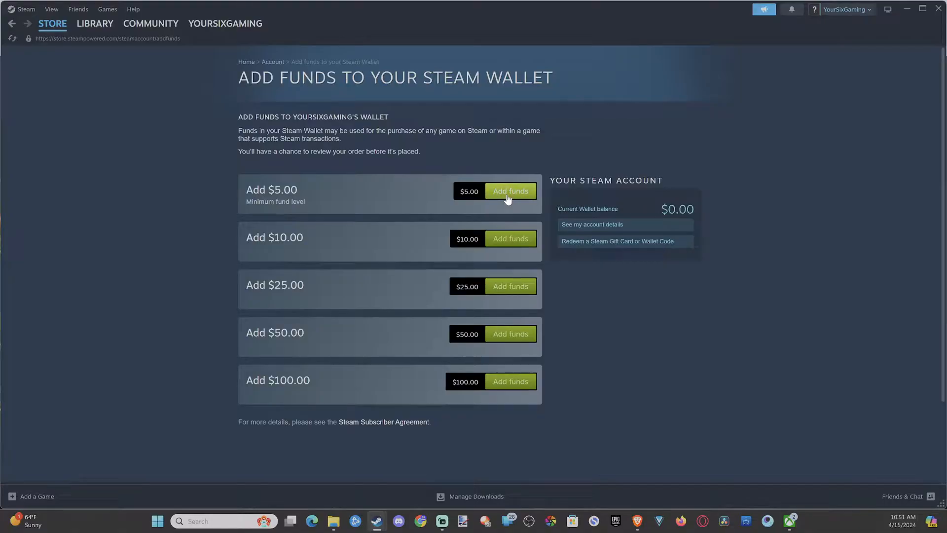
{"action": "left_click", "coordinate": [510, 190]}
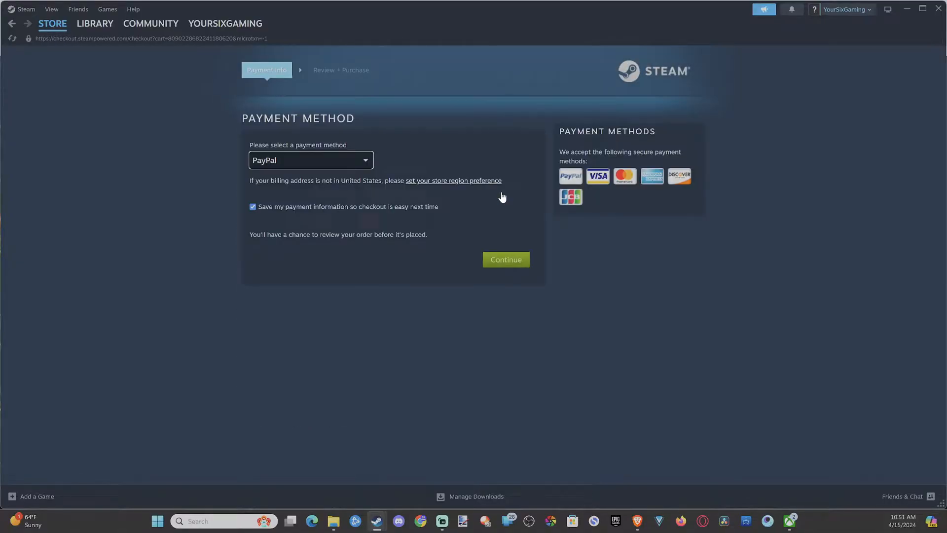
{"action": "left_click", "coordinate": [310, 160]}
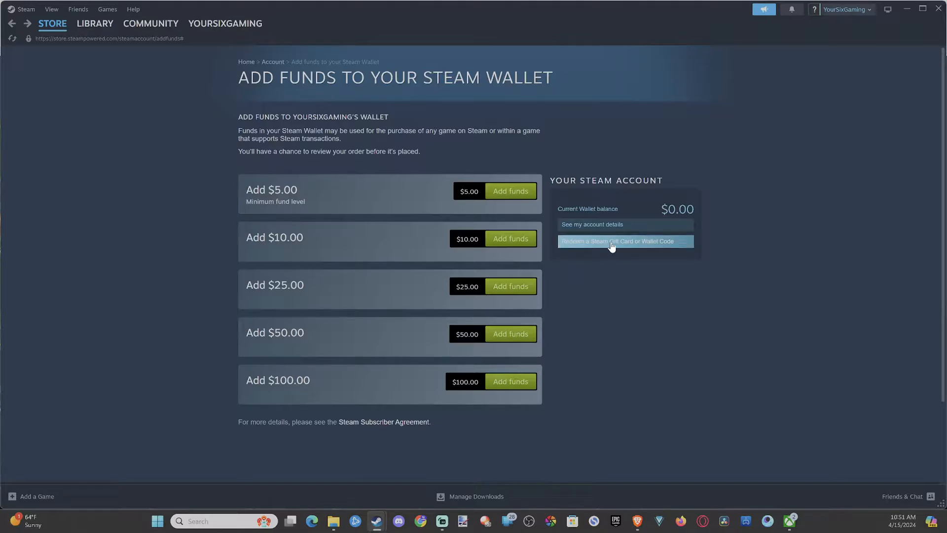
{"action": "left_click", "coordinate": [615, 241]}
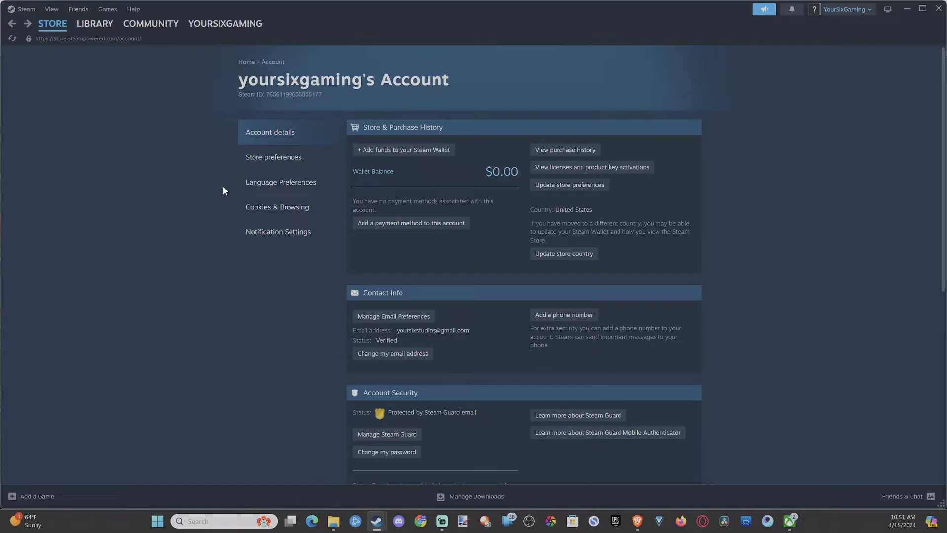
{"action": "mouse_move", "coordinate": [220, 188]}
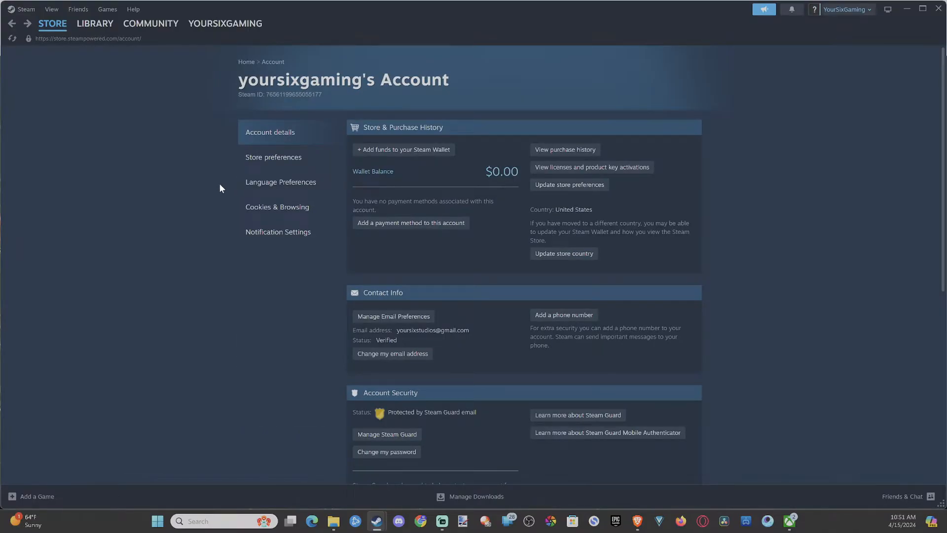